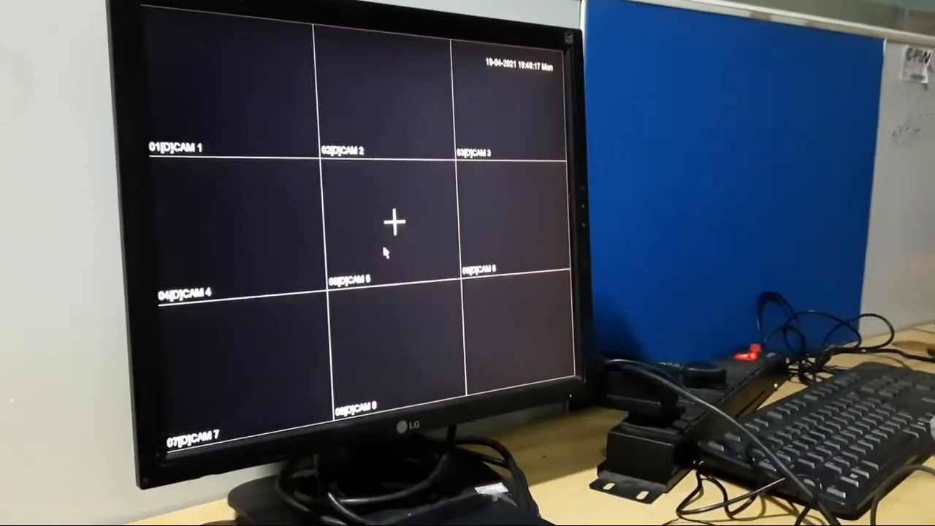
Step: Right-click the live view to bring up the main menu on System > General
{"action": "right_click", "coordinate": [387, 223]}
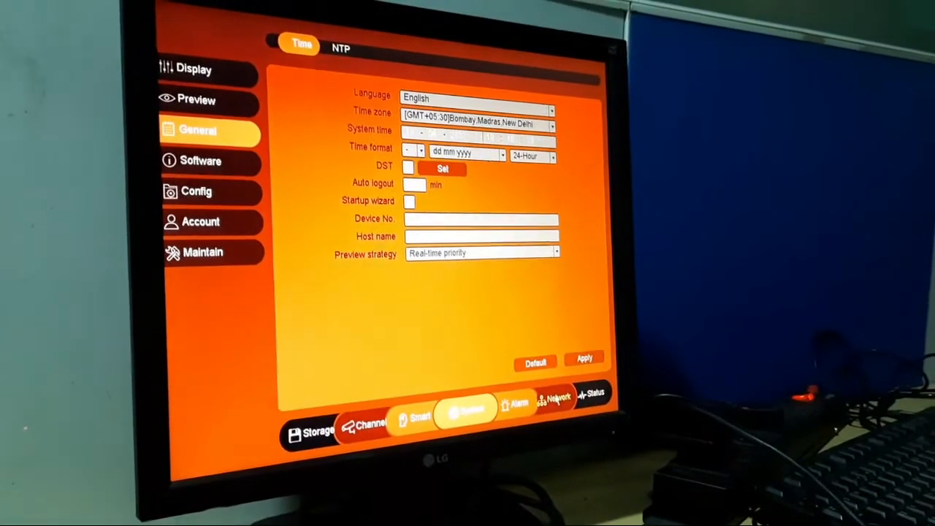
{"action": "left_click", "coordinate": [557, 400]}
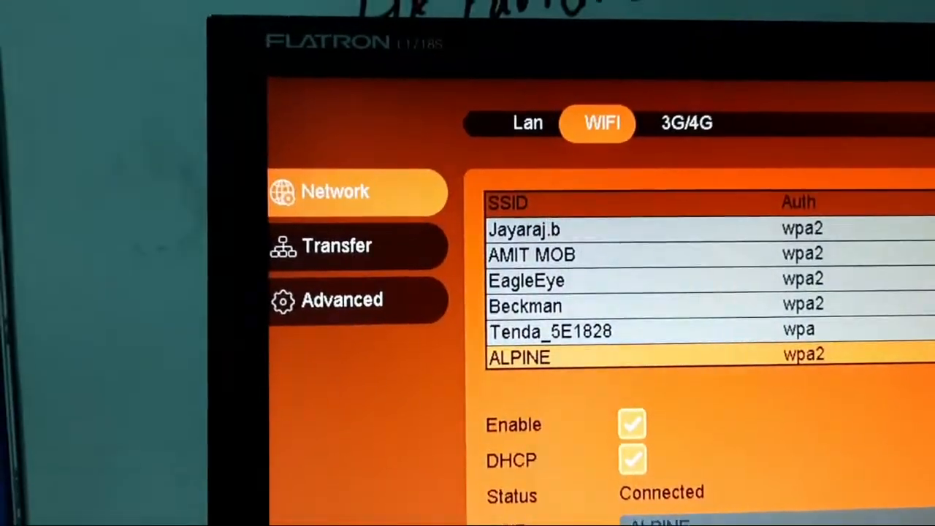
Step: Switch to the wired LAN settings tab
{"action": "left_click", "coordinate": [528, 122]}
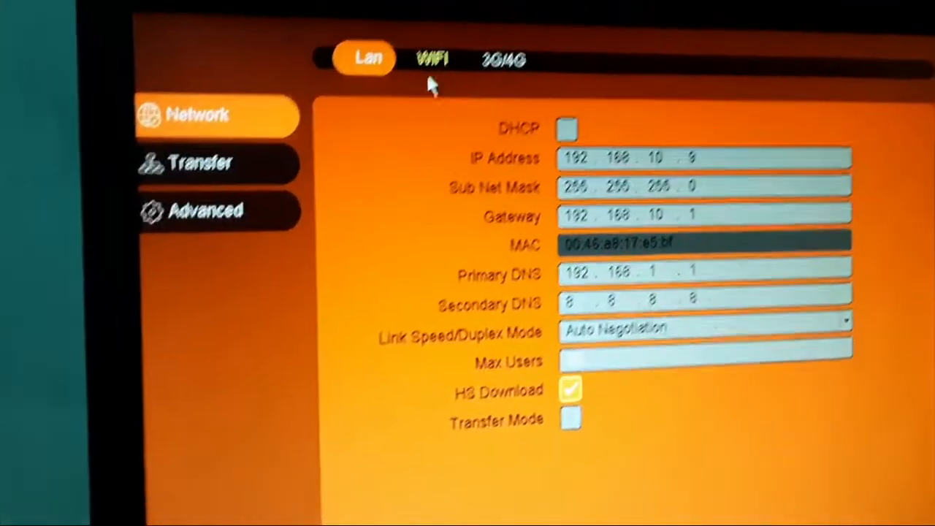
Step: Return to the WiFi tab and start editing the ALPINE network password
{"action": "left_click", "coordinate": [433, 60]}
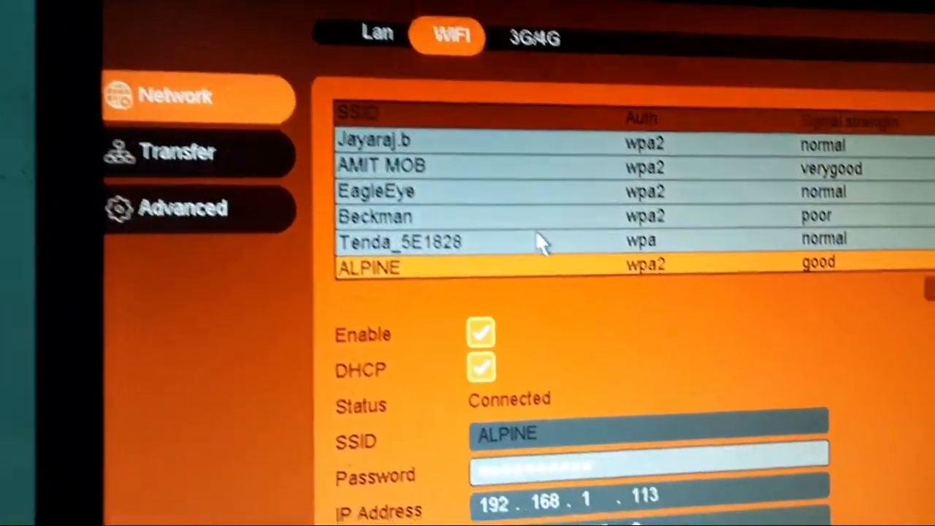
{"action": "scroll", "scroll_direction": "down", "scroll_amount": 3}
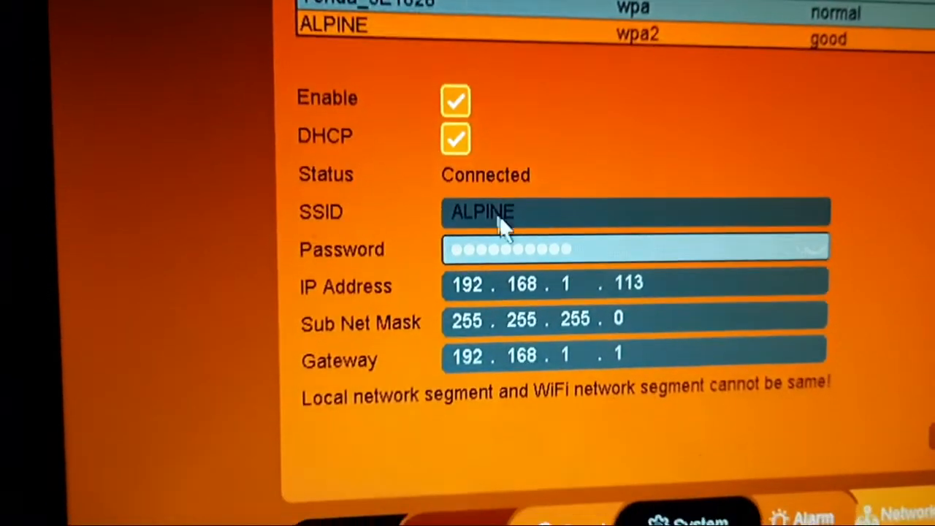
{"action": "left_click", "coordinate": [628, 248]}
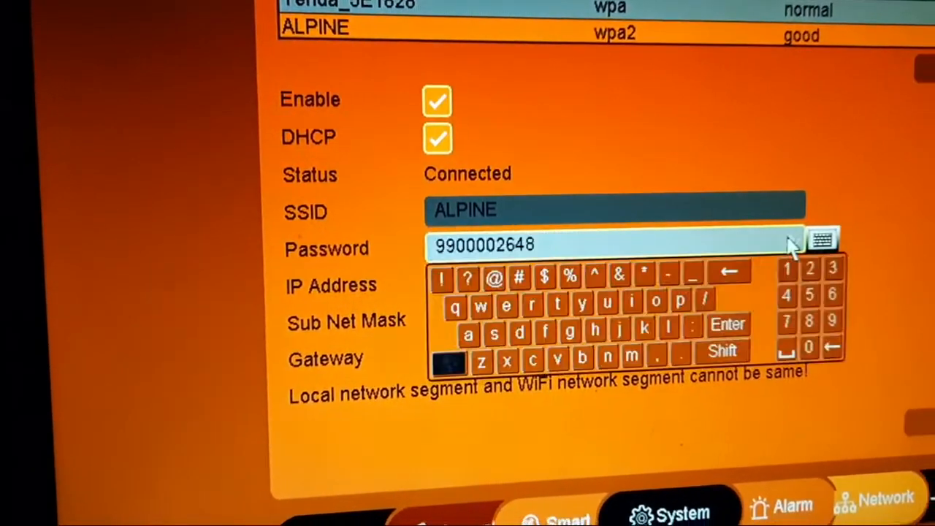